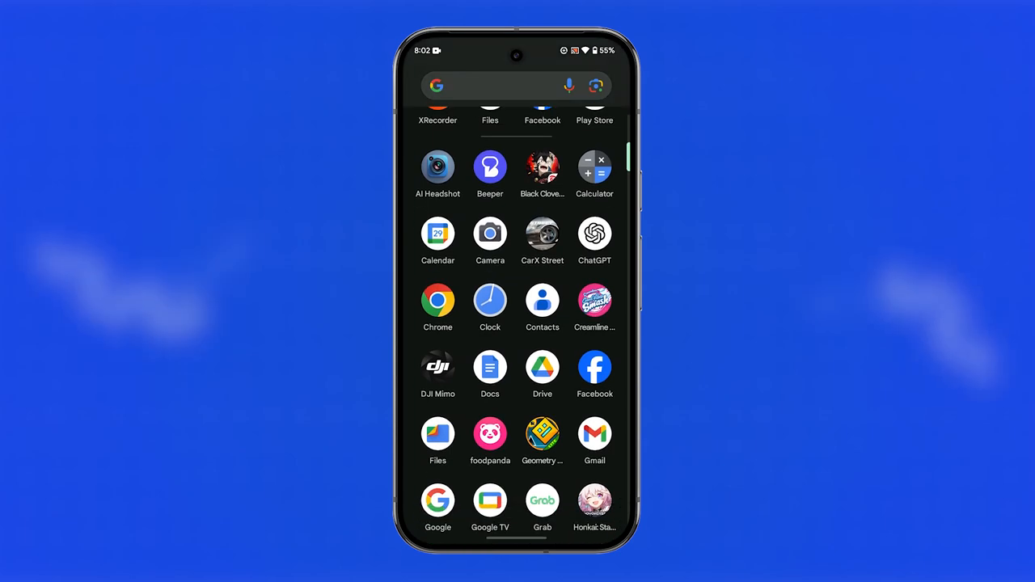
# Step: Find AI Headshot in the app drawer and bring up its quick options
pyautogui.scroll(-3)
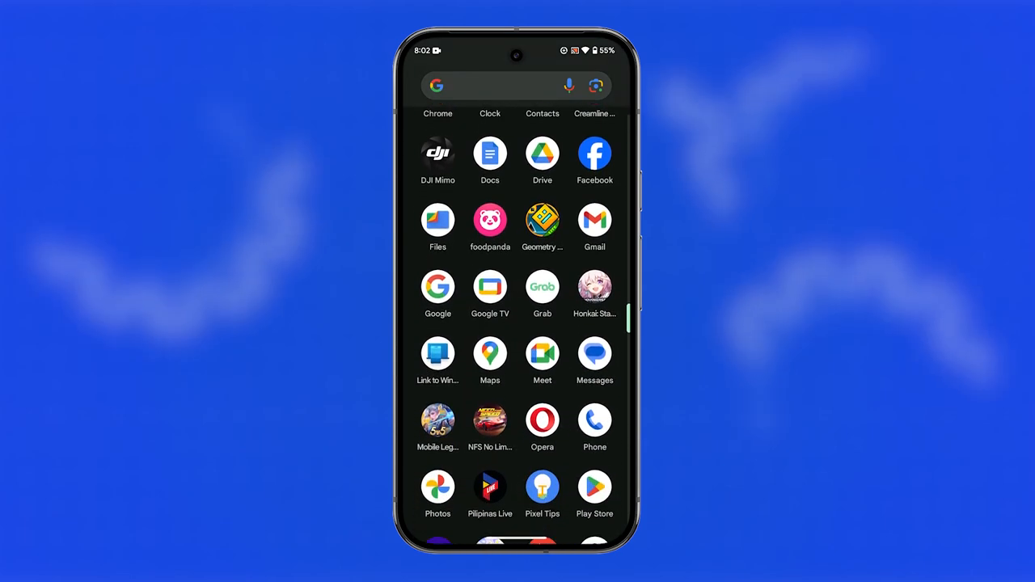
pyautogui.scroll(-3)
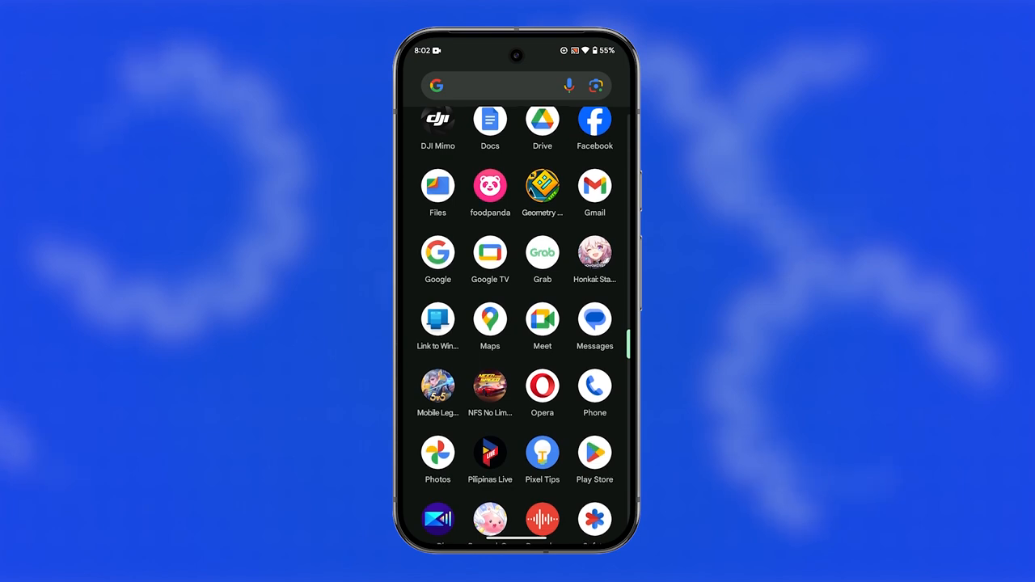
pyautogui.scroll(-3)
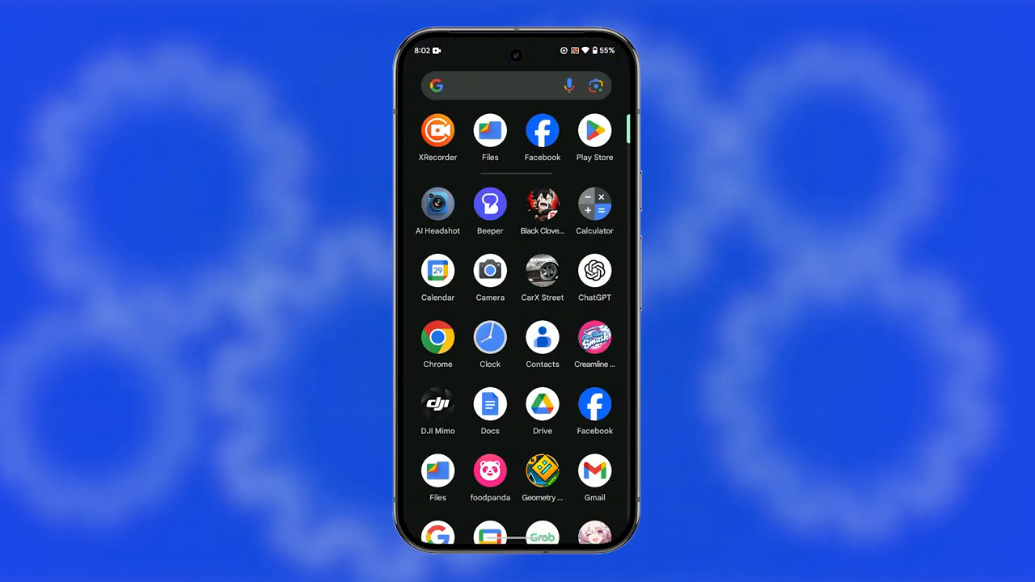
pyautogui.click(437, 203)
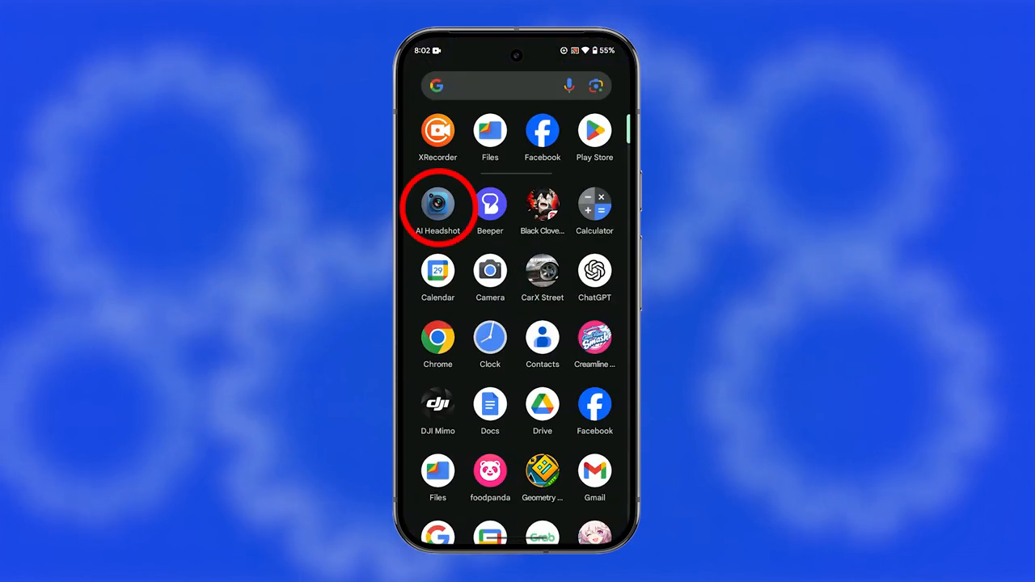
pyautogui.click(438, 205)
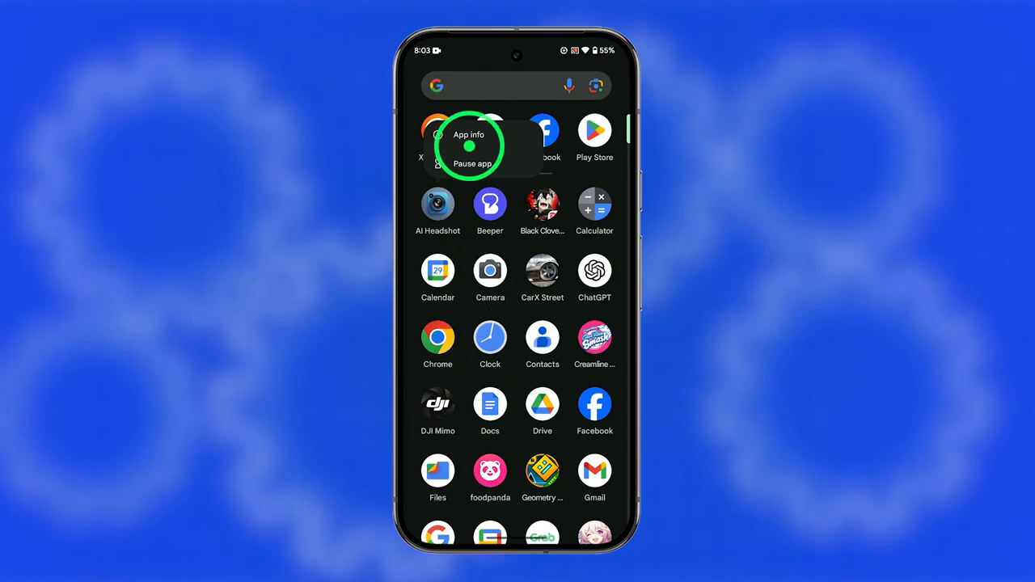
# Step: Uninstall AI Headshot from its App info page and confirm with OK
pyautogui.click(470, 136)
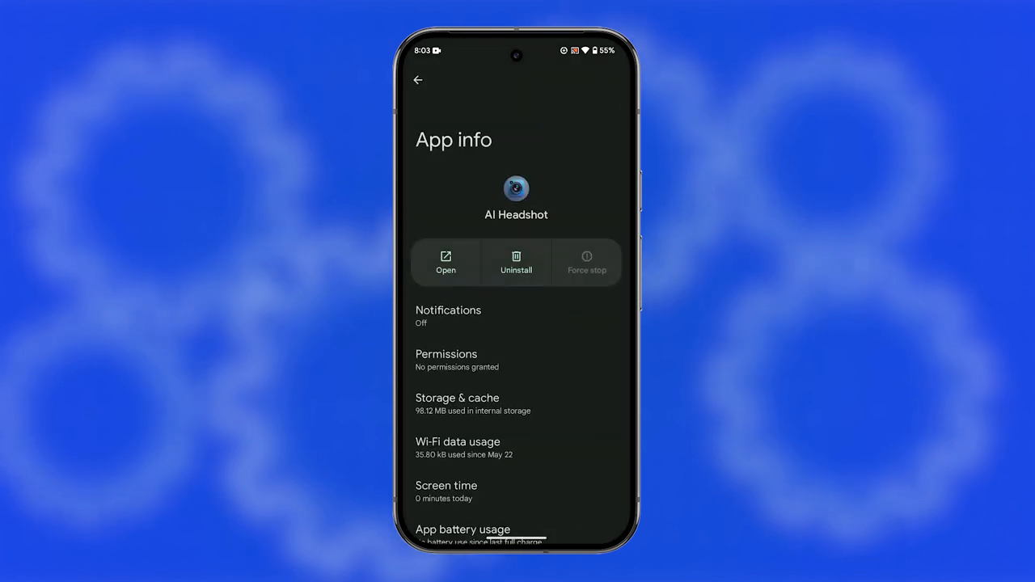
pyautogui.click(516, 260)
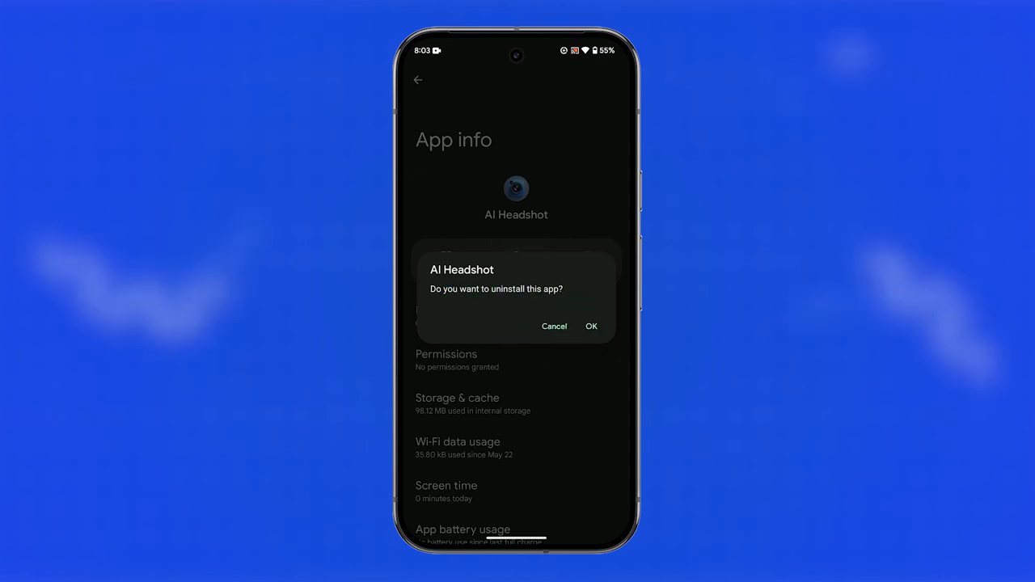
pyautogui.click(554, 326)
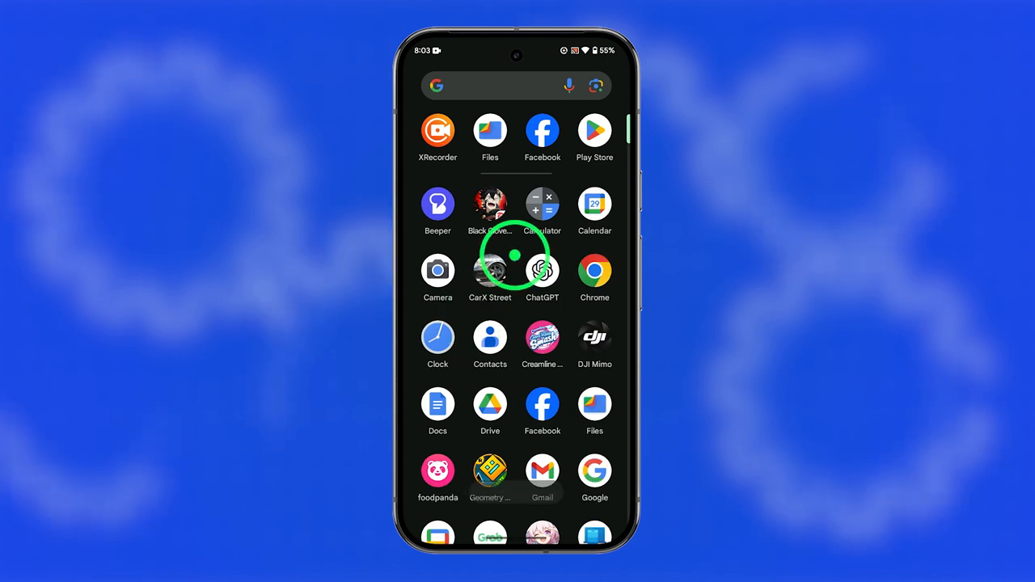
# Step: Open Play Store's Manage apps & device and show the Manage tab's installed apps list
pyautogui.click(594, 129)
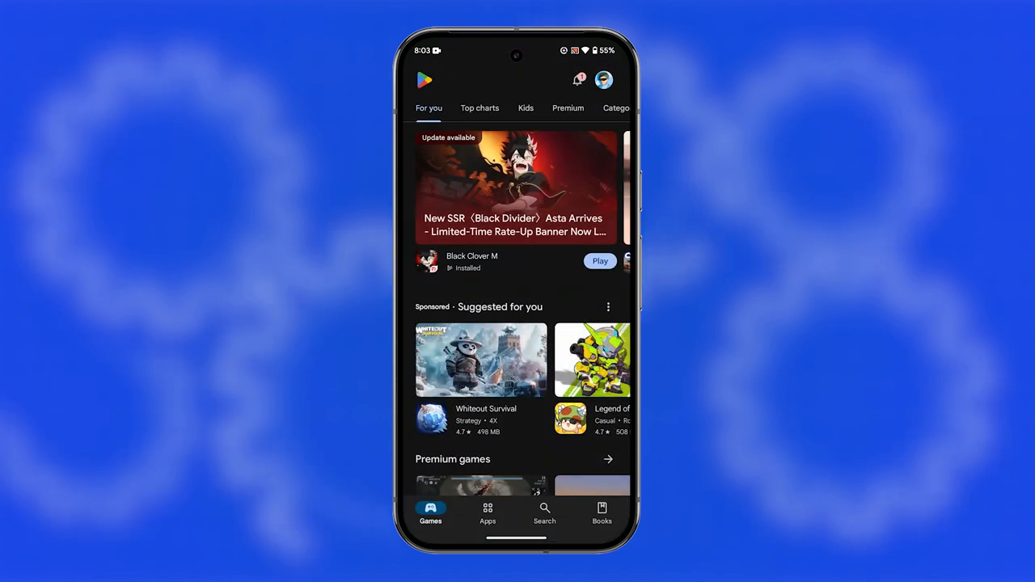
pyautogui.click(575, 82)
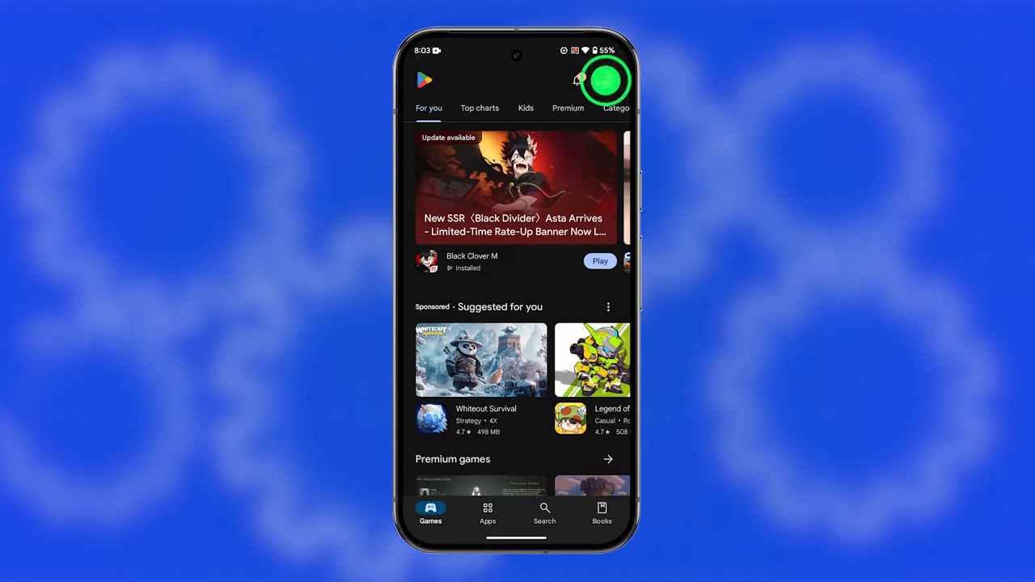
pyautogui.click(614, 80)
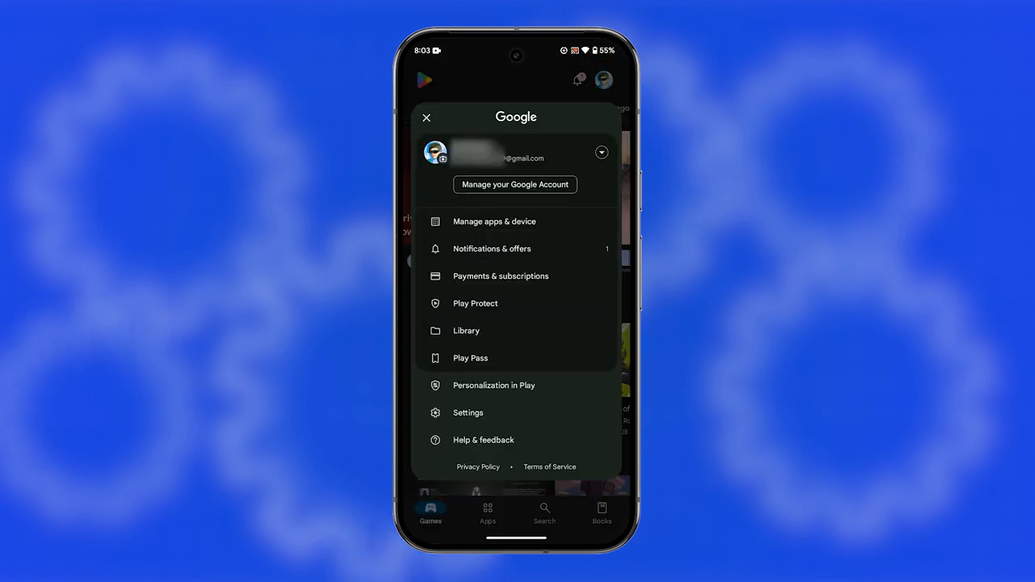
pyautogui.click(494, 221)
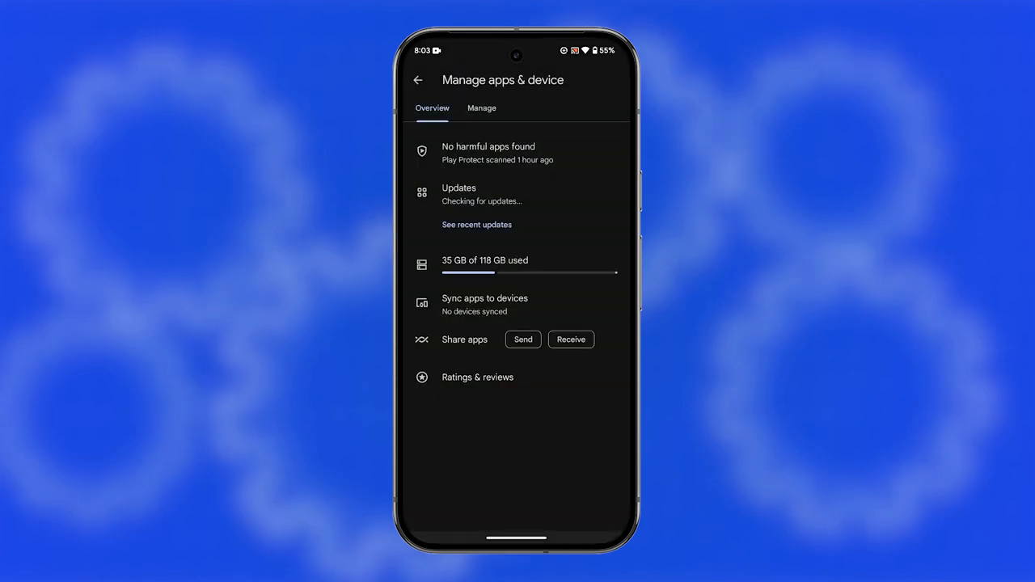
pyautogui.click(482, 107)
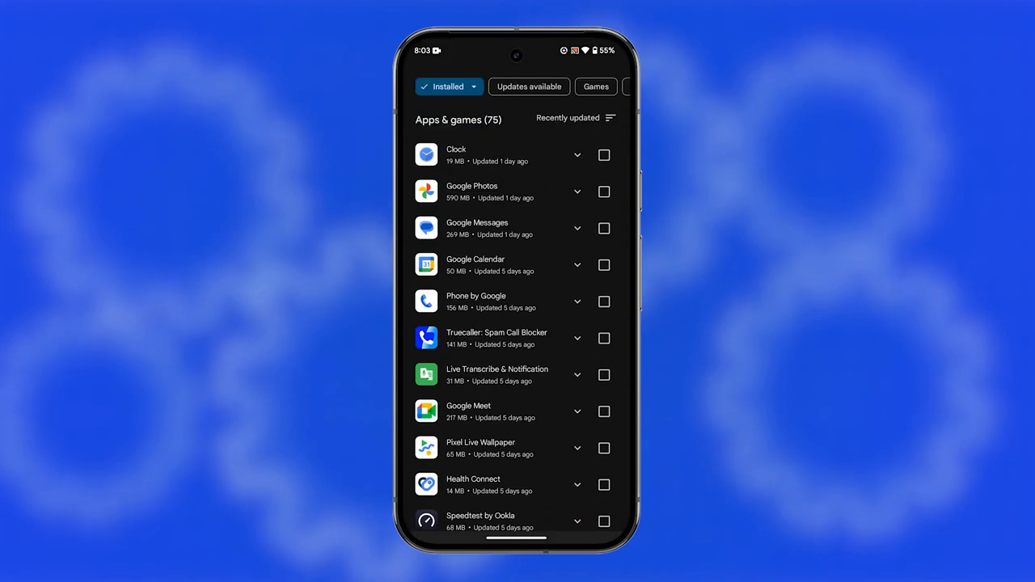
# Step: Open the Sea of Conquest: Pirate War page, then return to the launcher
pyautogui.scroll(-3)
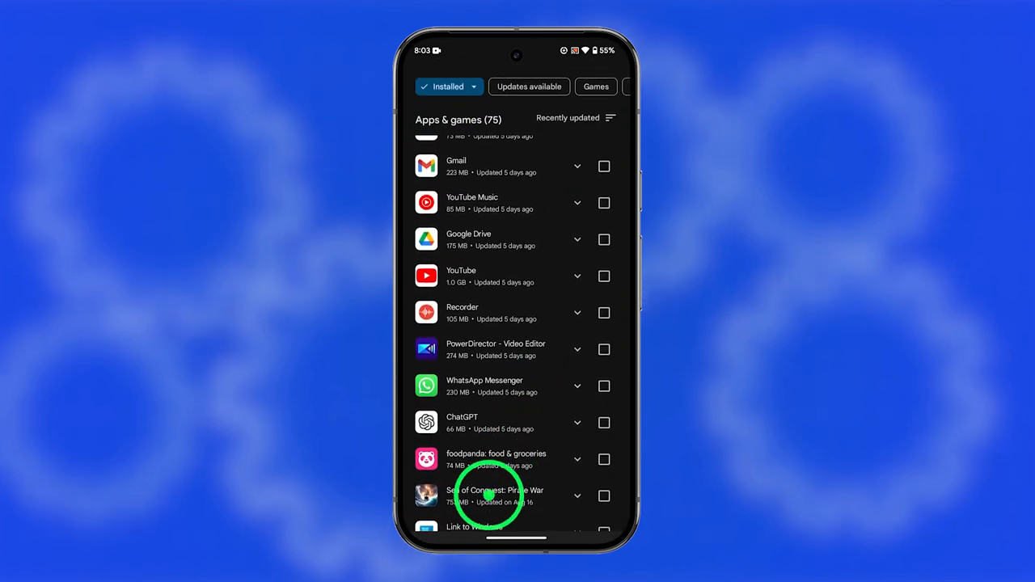
pyautogui.click(486, 491)
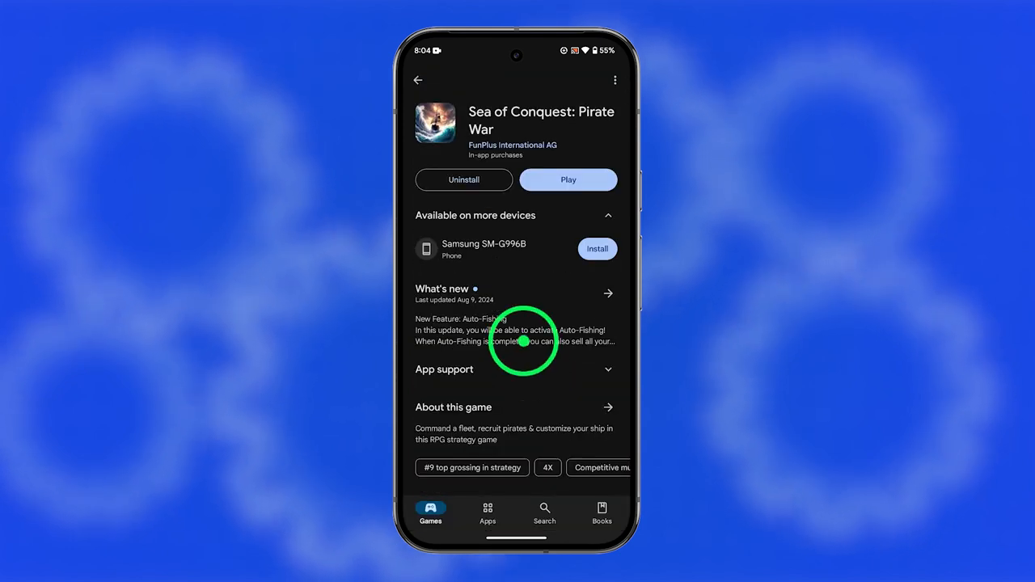
pyautogui.click(464, 180)
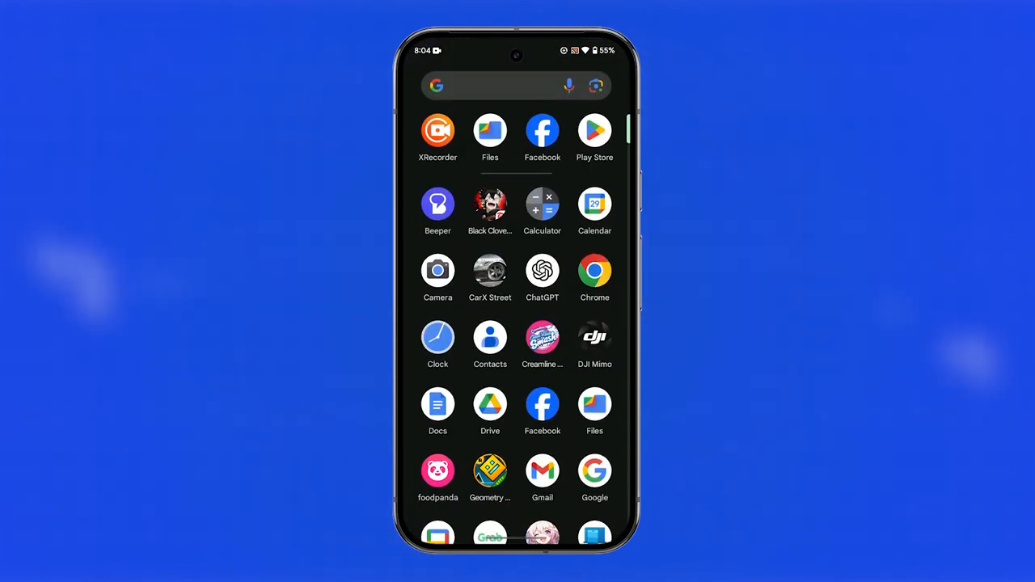
pyautogui.scroll(-3)
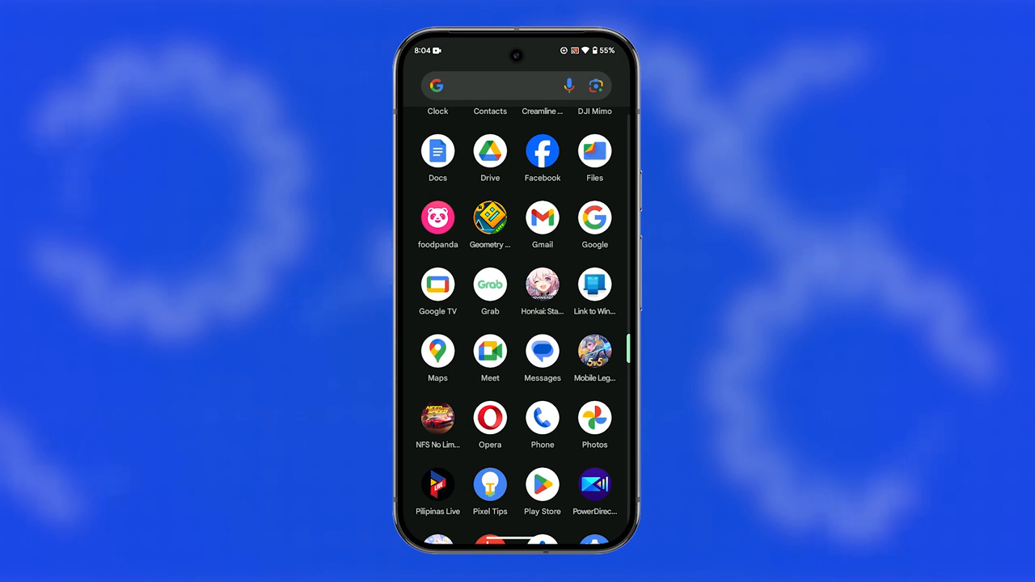
pyautogui.scroll(-3)
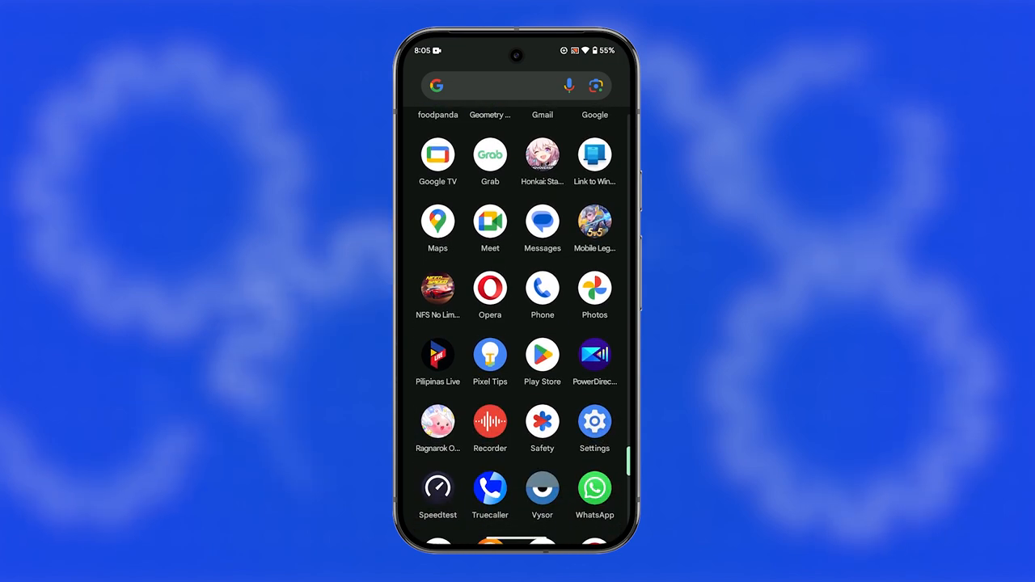